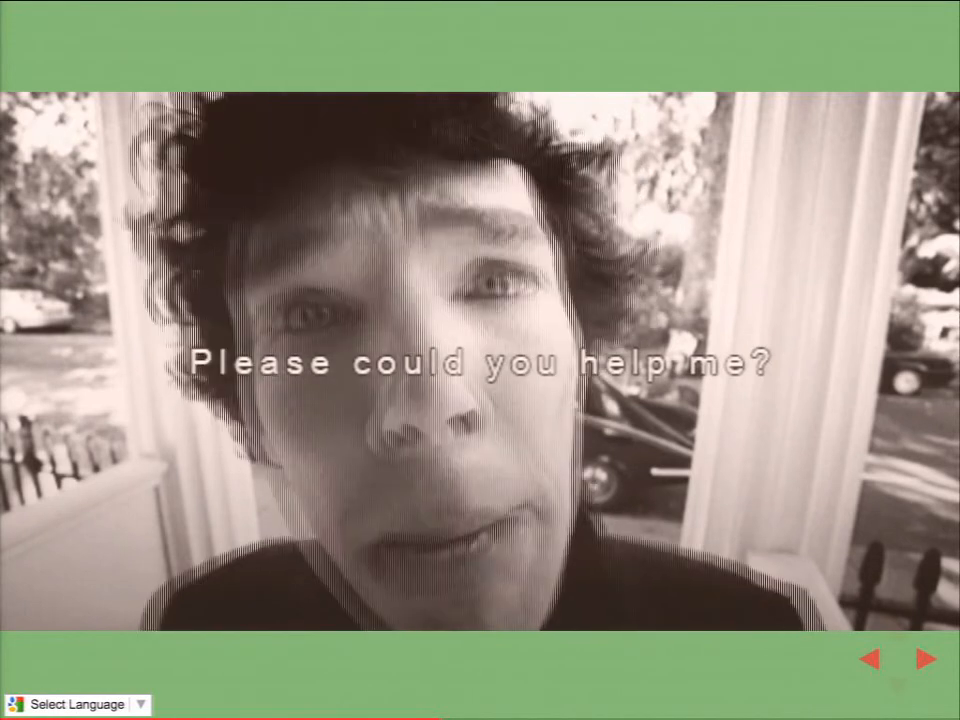
Advance the slideshow to the slide with the survey, choices, osm and settings sheets.
{"action": "left_click", "coordinate": [922, 658]}
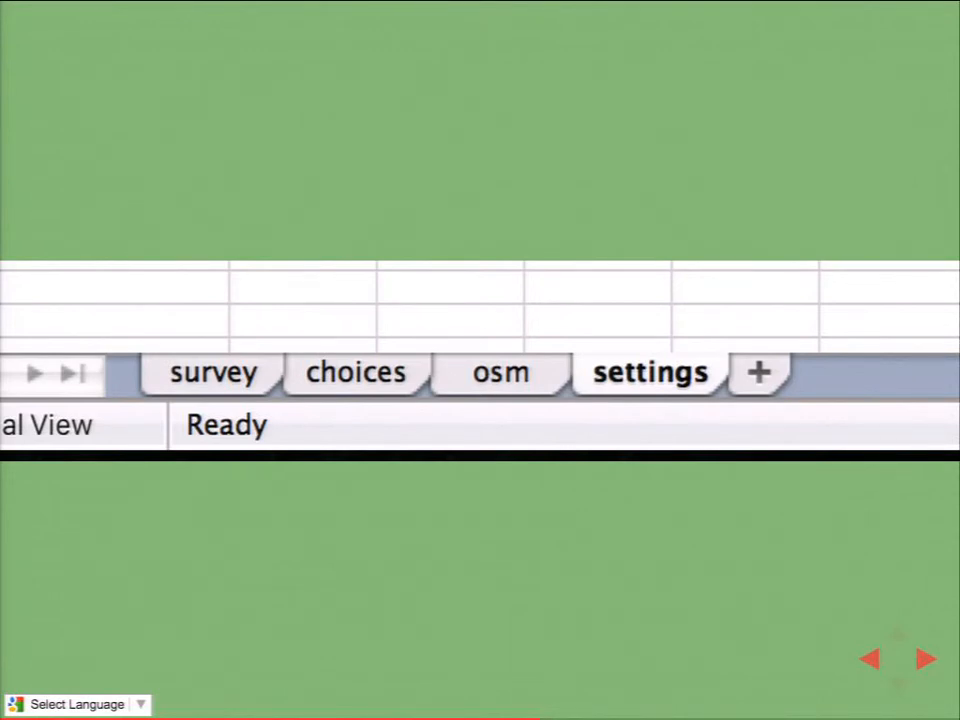
{"action": "left_click", "coordinate": [212, 372]}
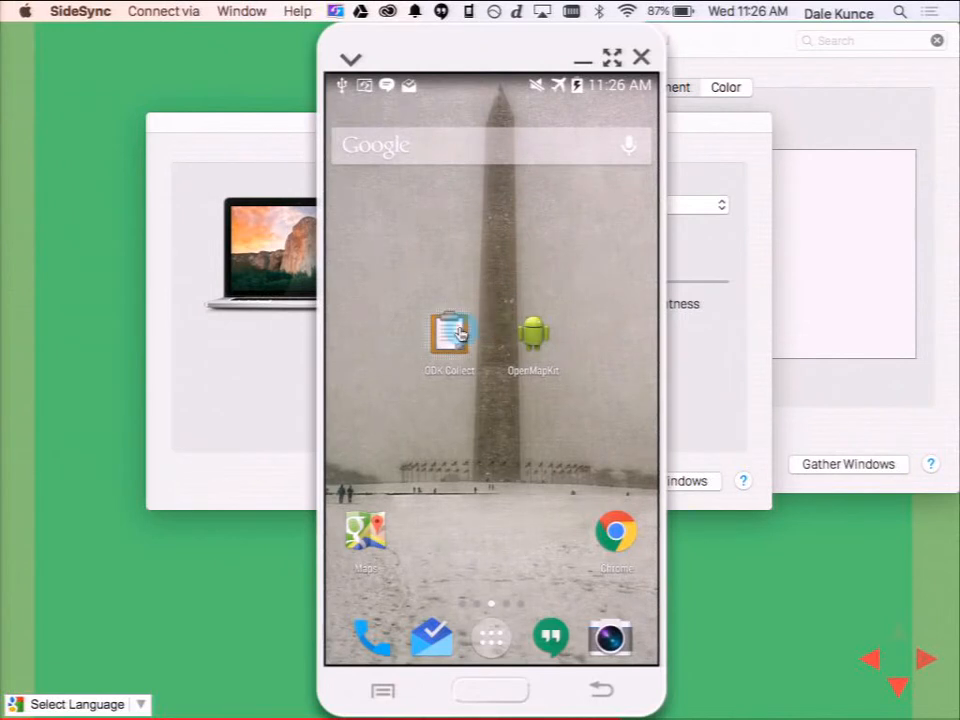
Launch ODK Collect and discard the unsaved Harare form via Ignore Changes.
{"action": "left_click", "coordinate": [532, 336]}
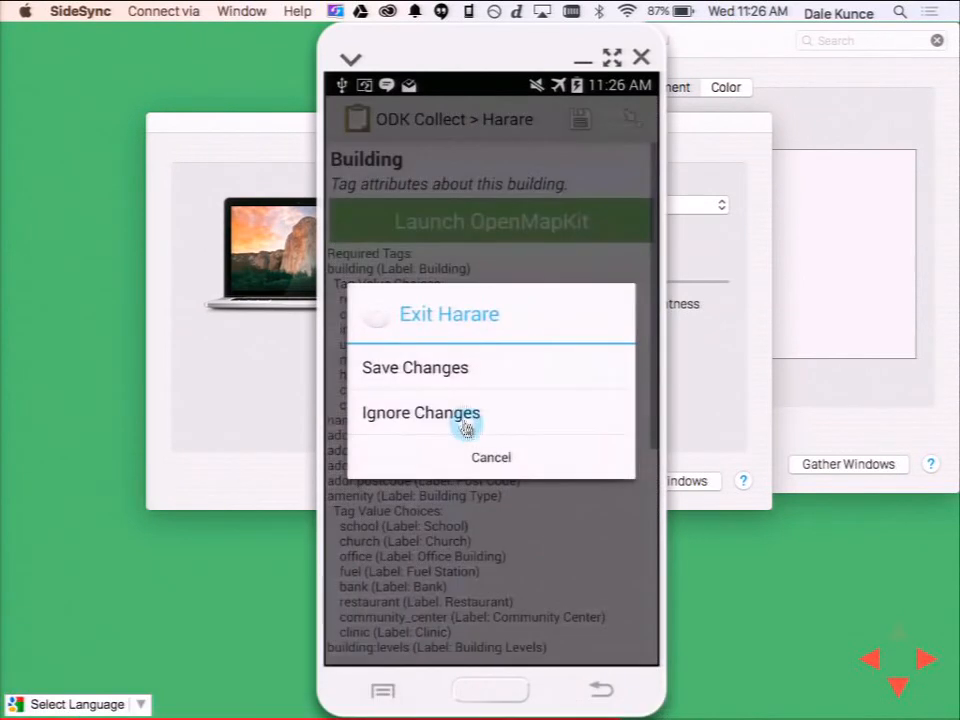
{"action": "left_click", "coordinate": [420, 412]}
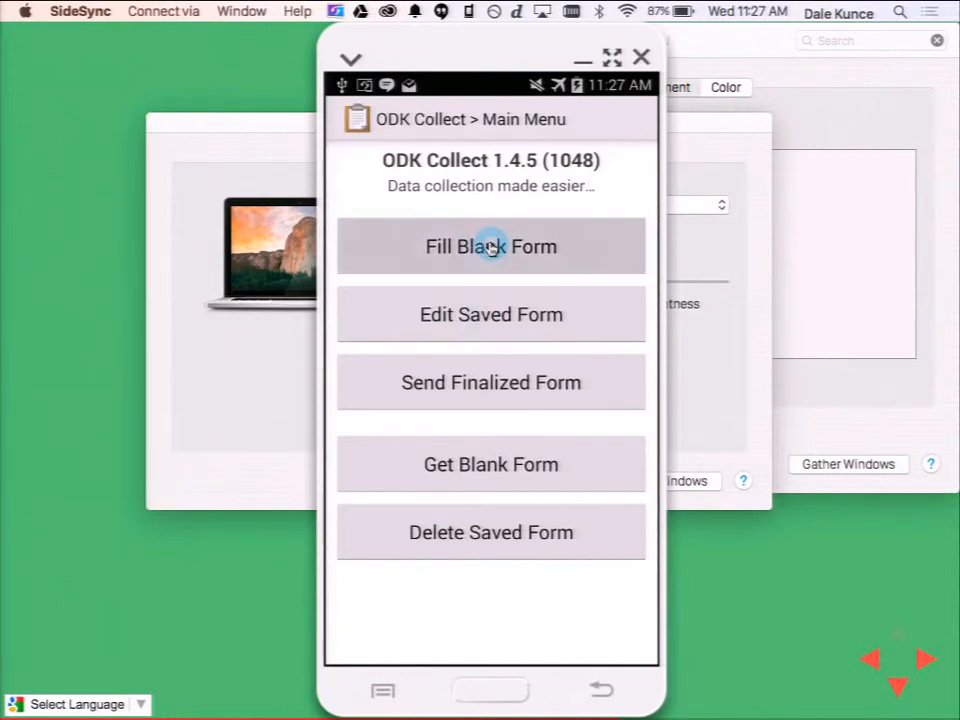
Fill a new blank Harare form and select the interviewer's name.
{"action": "left_click", "coordinate": [492, 248]}
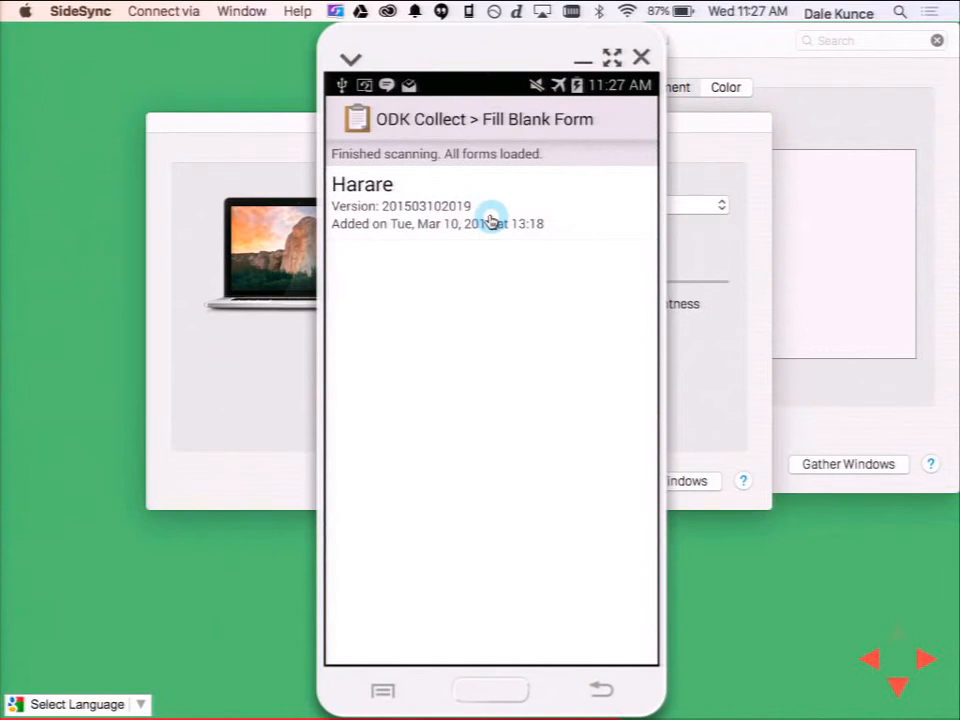
{"action": "left_click", "coordinate": [362, 184]}
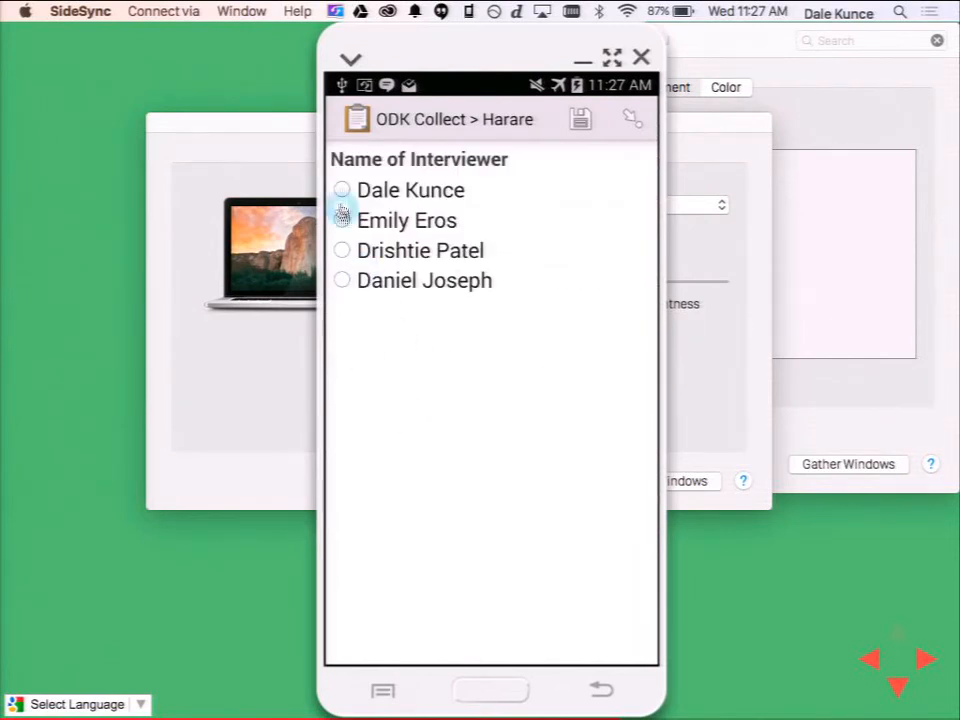
{"action": "left_click", "coordinate": [340, 188]}
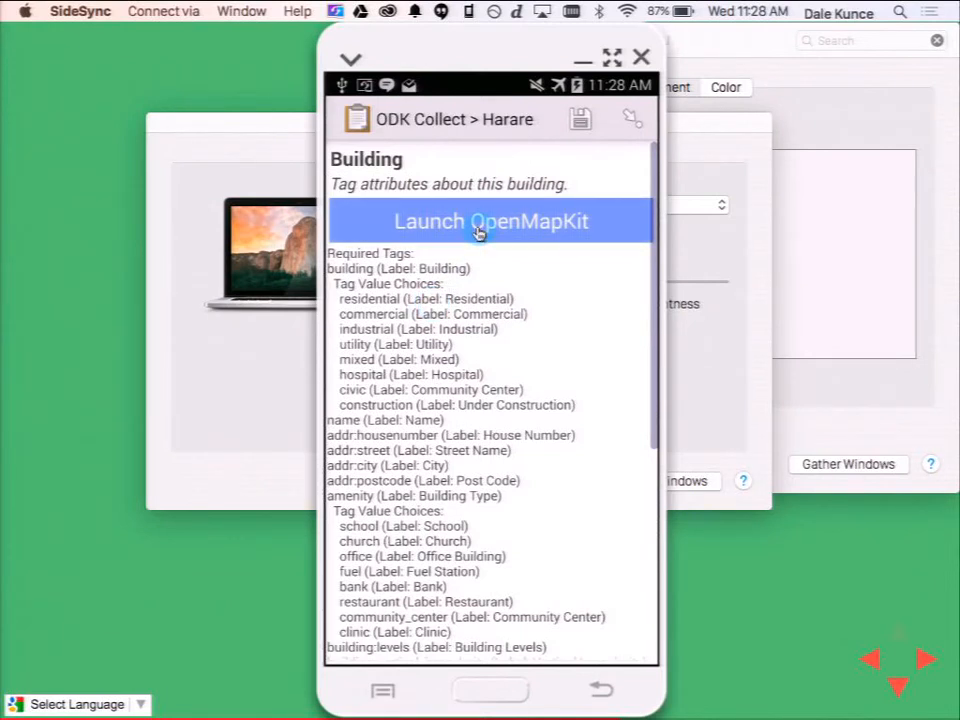
{"action": "left_click", "coordinate": [490, 220]}
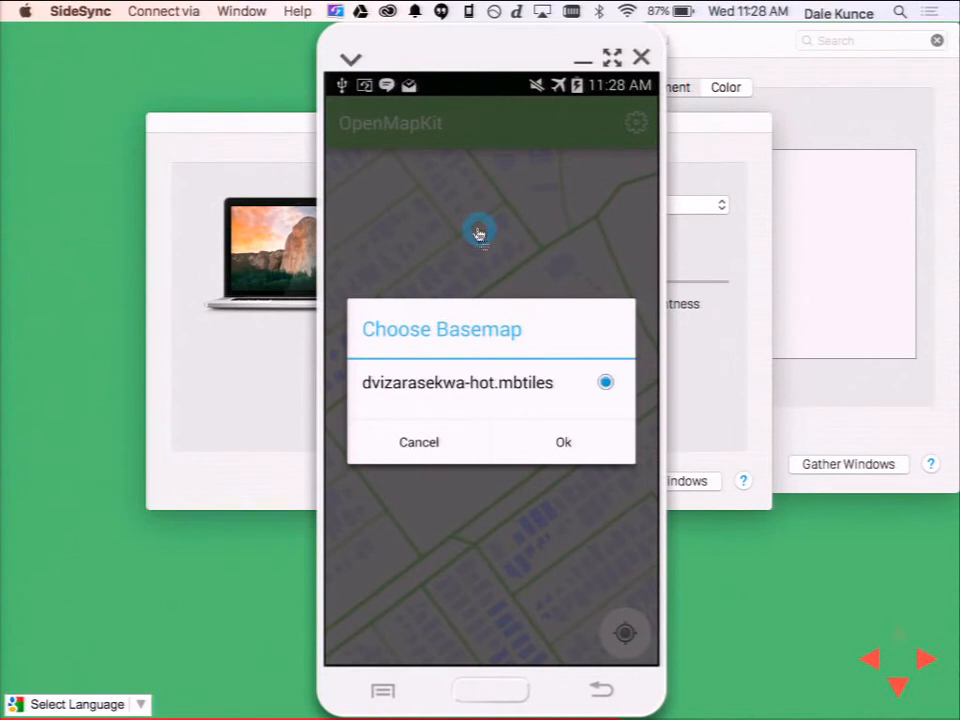
{"action": "left_click", "coordinate": [564, 442]}
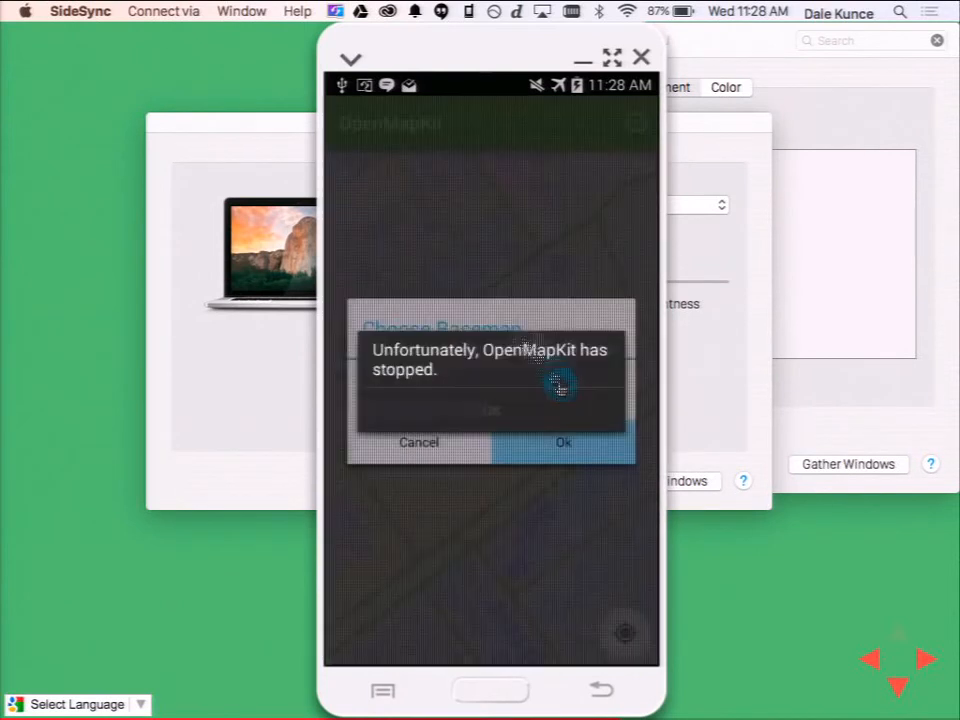
{"action": "left_click", "coordinate": [564, 442]}
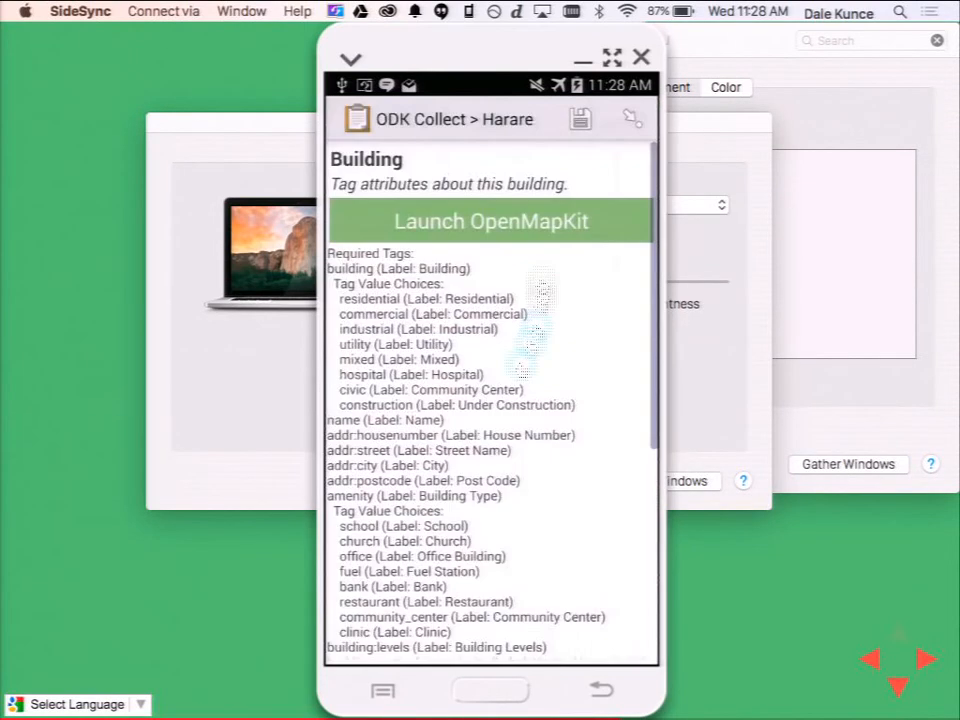
Relaunch OpenMapKit with the dvizarasekwa-hot.mbtiles basemap confirmed.
{"action": "left_click", "coordinate": [492, 220]}
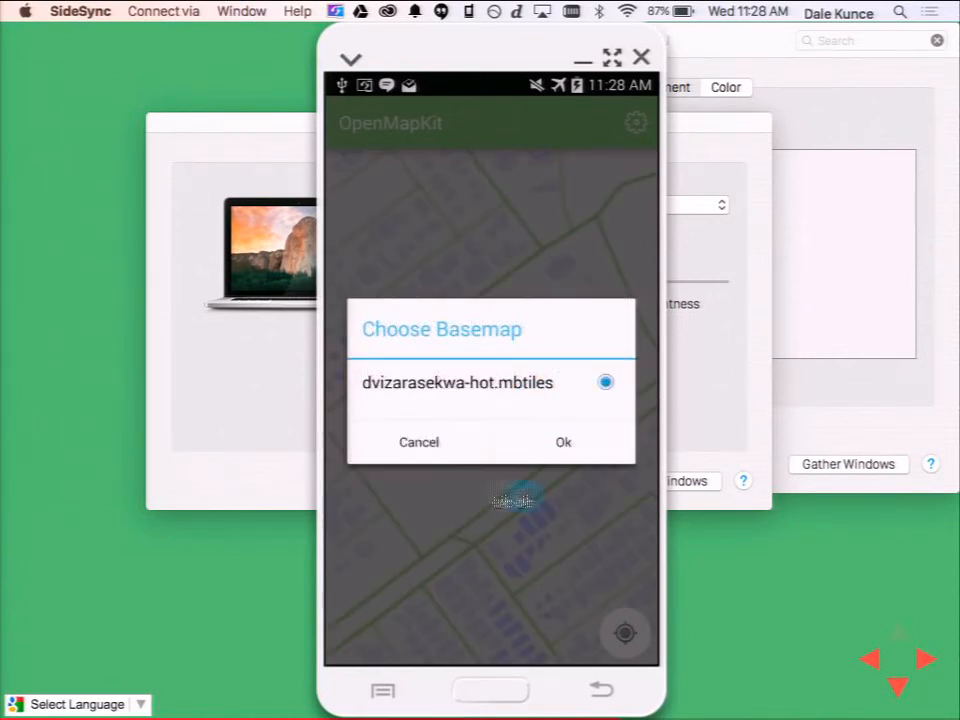
{"action": "left_click", "coordinate": [564, 442]}
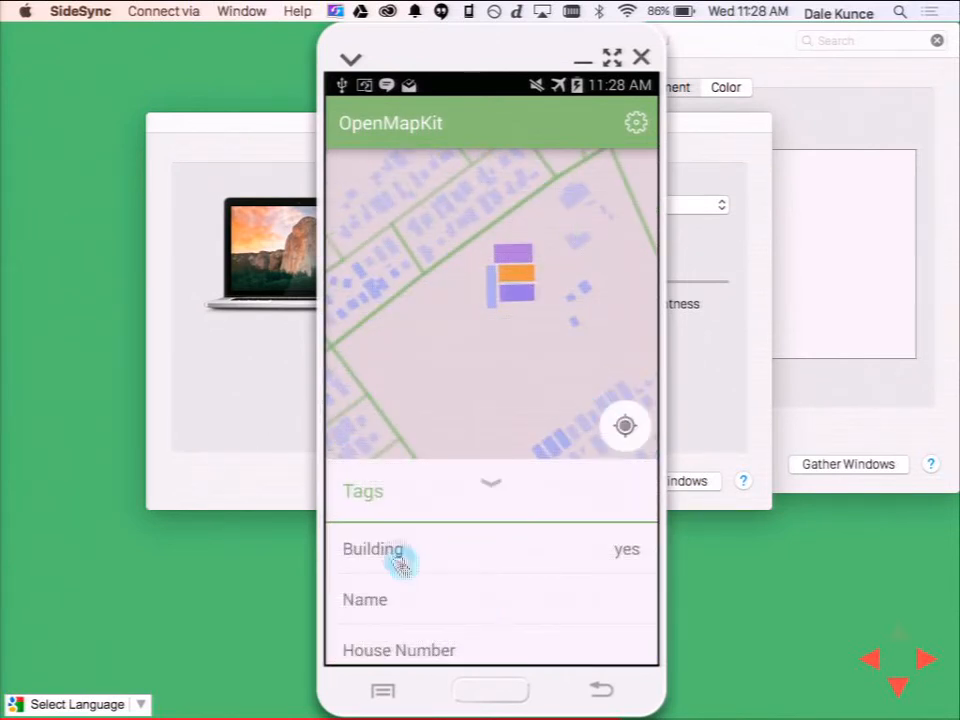
Tag the building as Commercial with house number 123 and 'harare' address text.
{"action": "left_click", "coordinate": [400, 548]}
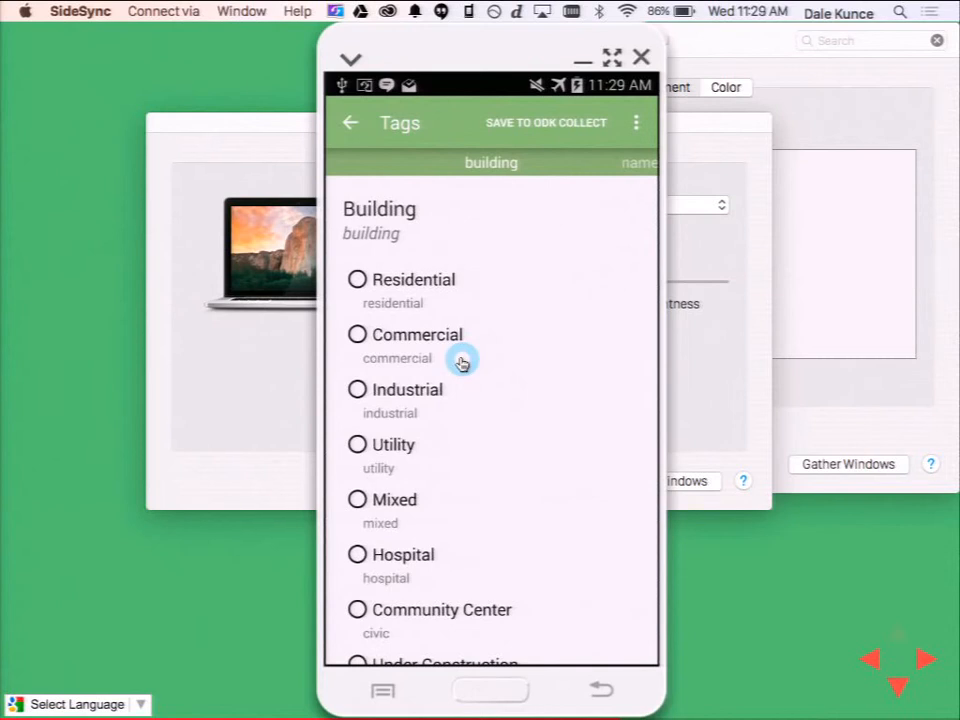
{"action": "left_click", "coordinate": [356, 280]}
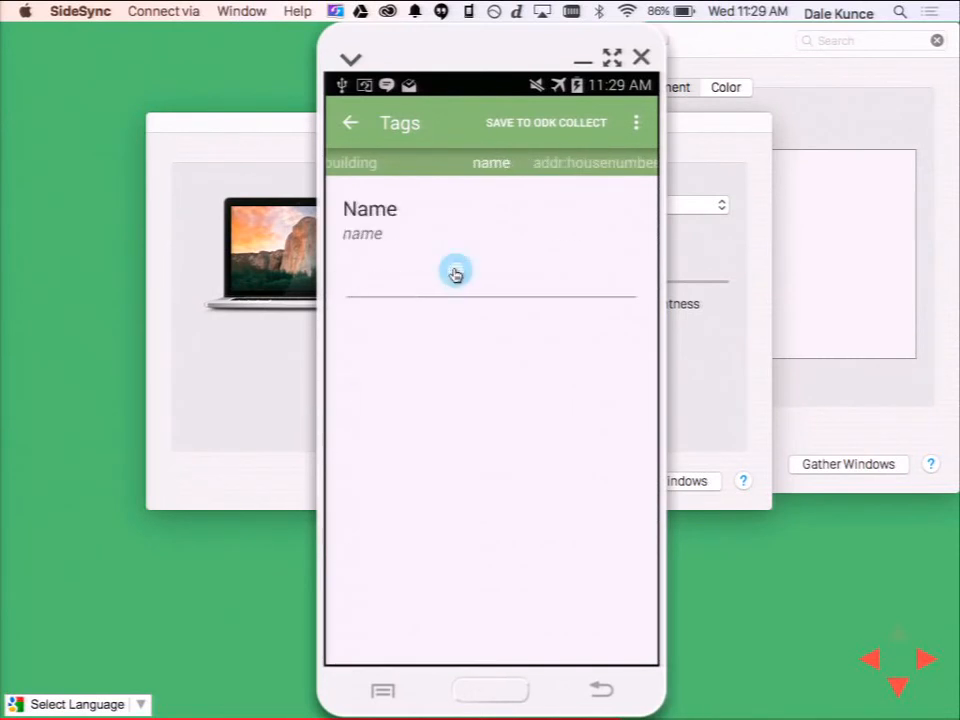
{"action": "left_click", "coordinate": [456, 272]}
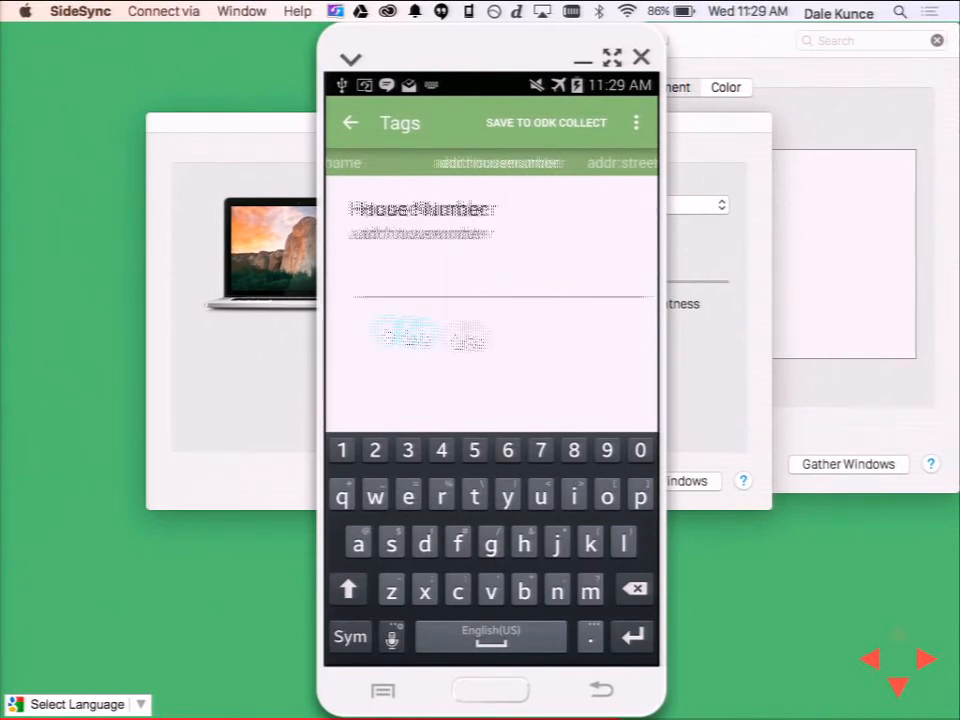
{"action": "type", "text": "123"}
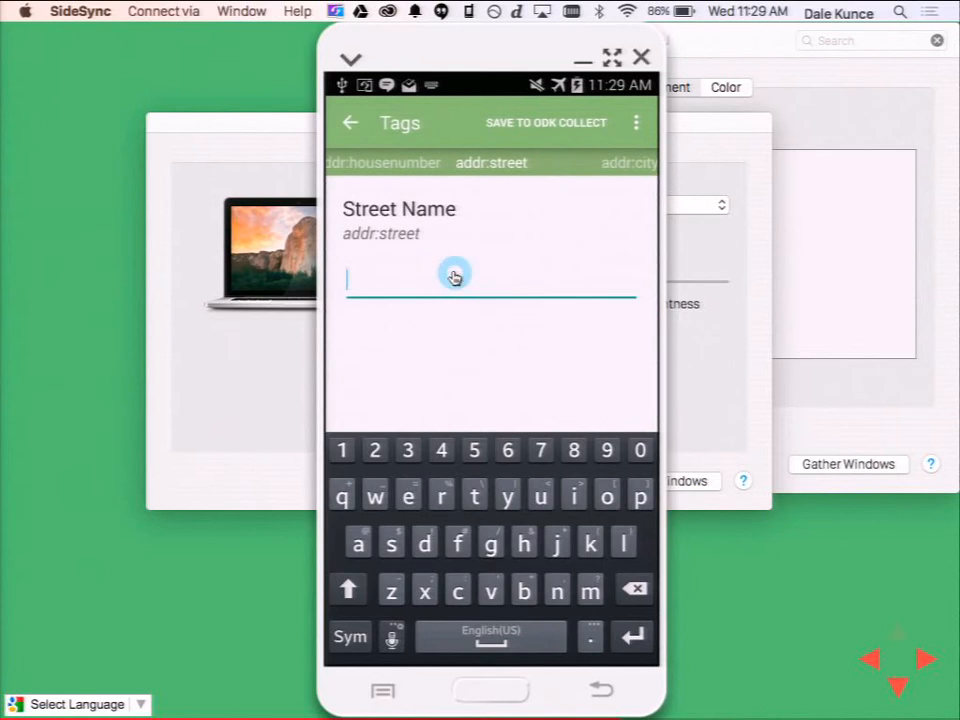
{"action": "type", "text": "m"}
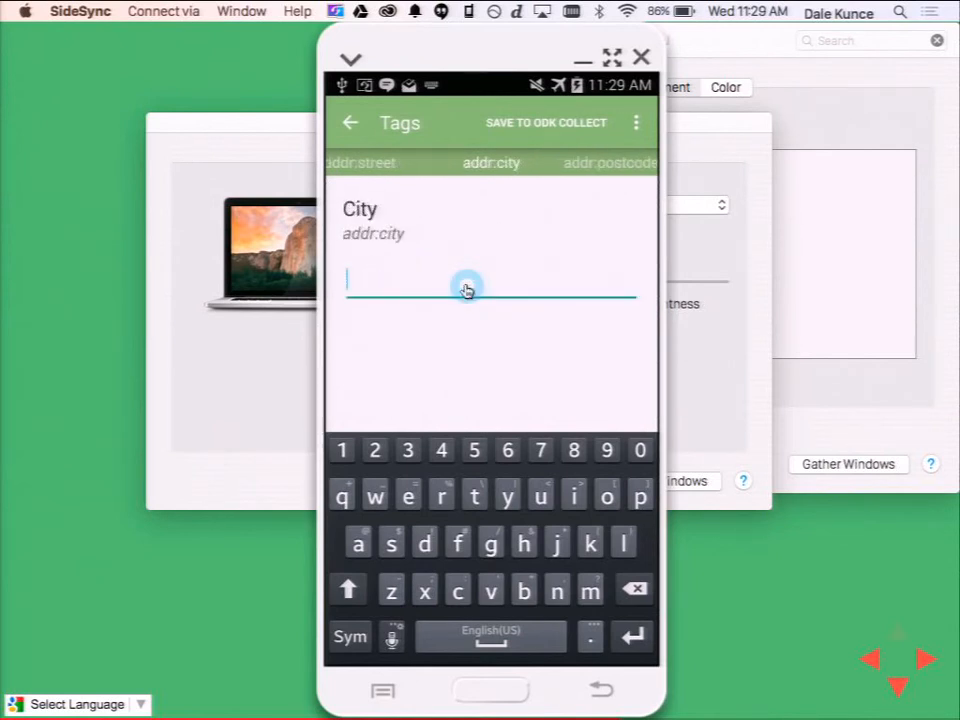
{"action": "type", "text": "harare"}
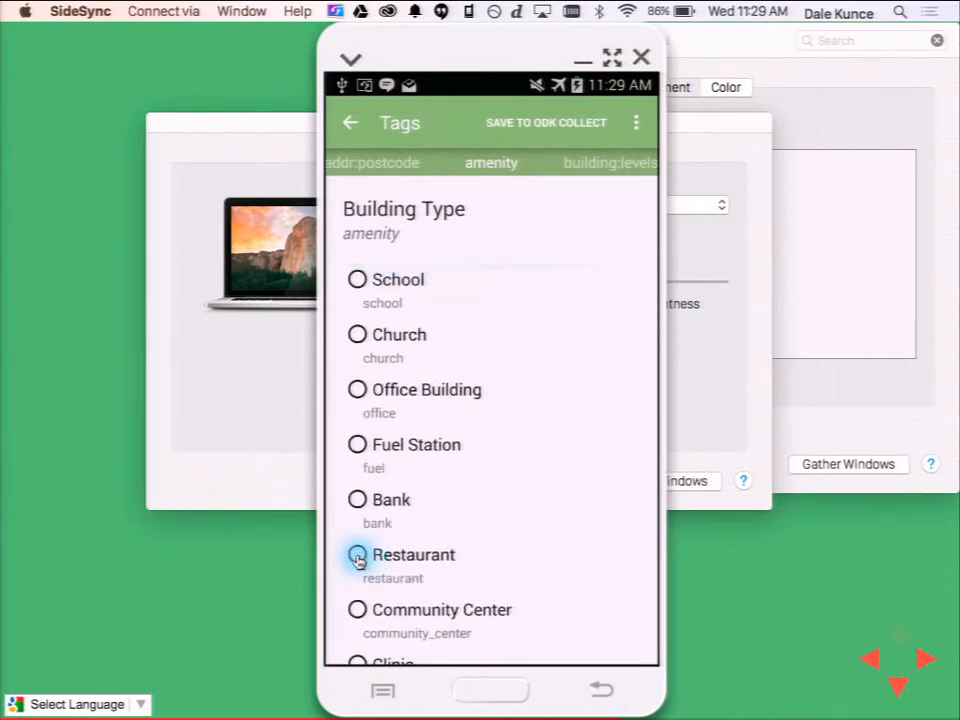
Mark the building type as restaurant and move on to Building Levels.
{"action": "left_click", "coordinate": [358, 556]}
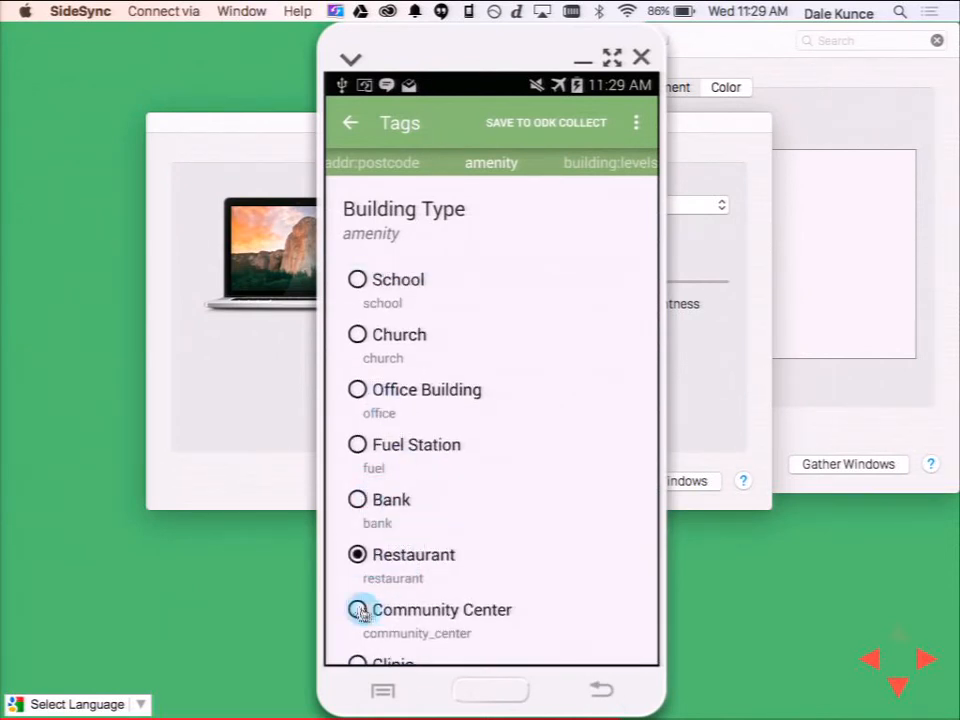
{"action": "scroll", "scroll_direction": "down", "scroll_amount": 3}
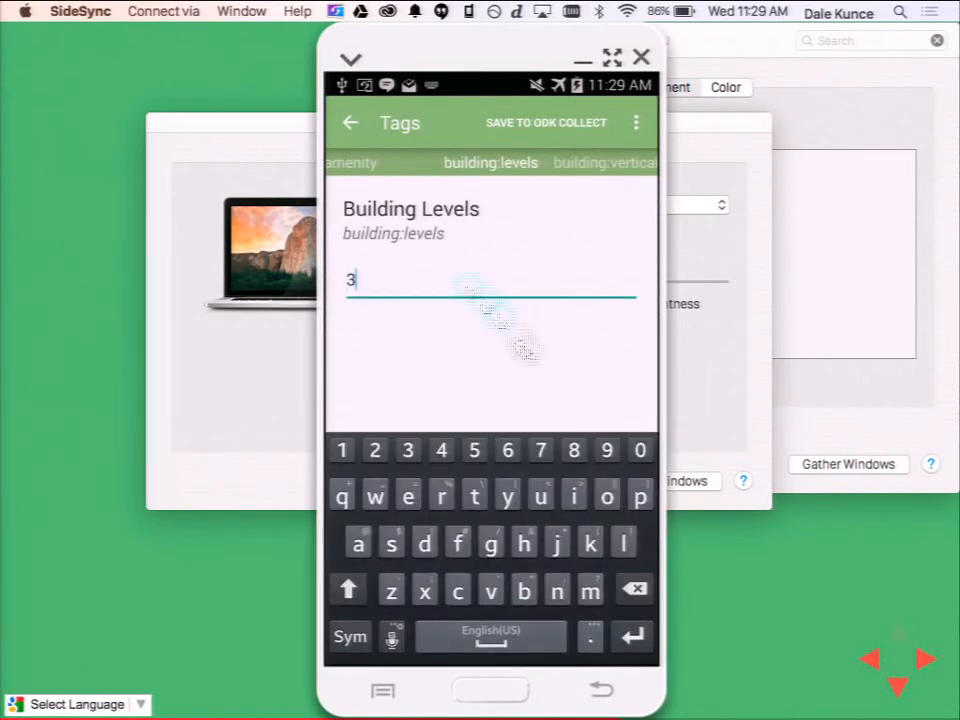
{"action": "scroll", "scroll_direction": "left", "scroll_amount": 3}
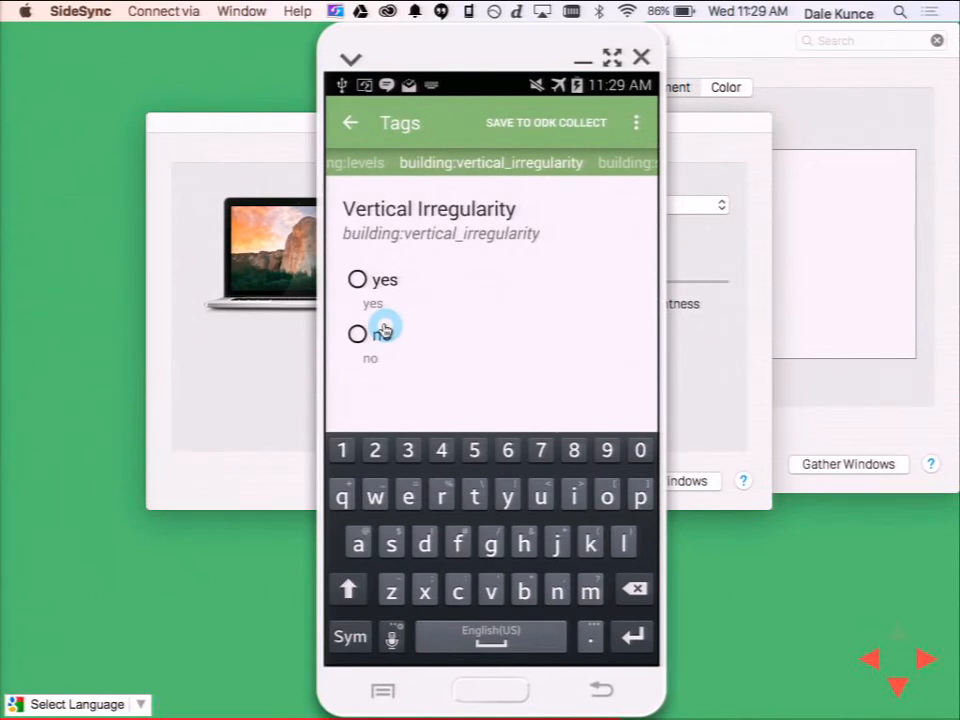
Answer no for vertical irregularity and rate the building condition as average.
{"action": "left_click", "coordinate": [356, 334]}
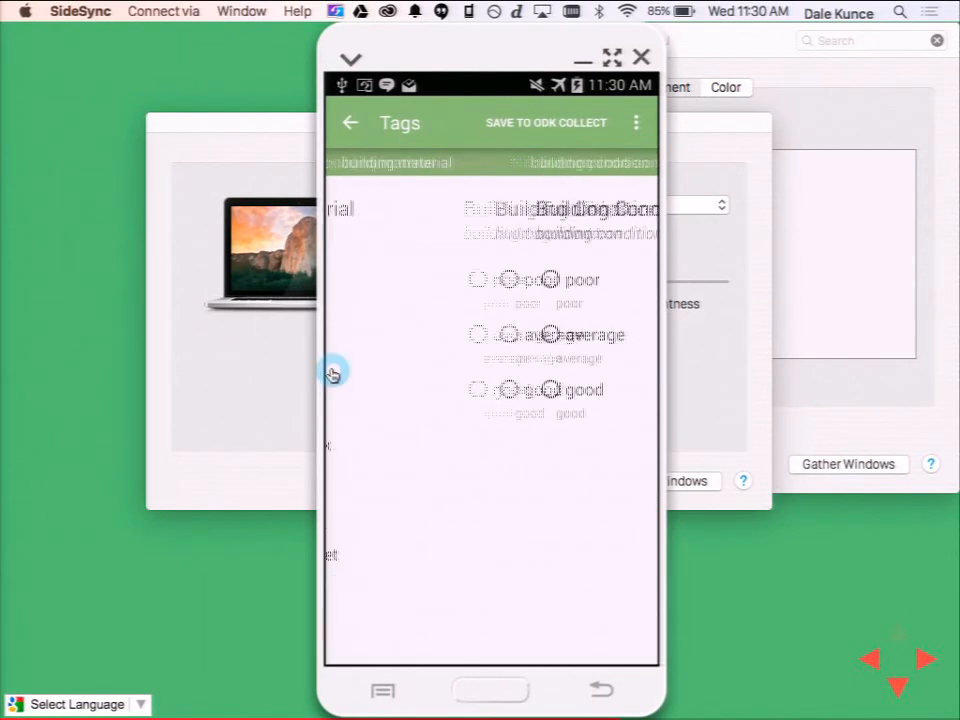
{"action": "left_click", "coordinate": [356, 334]}
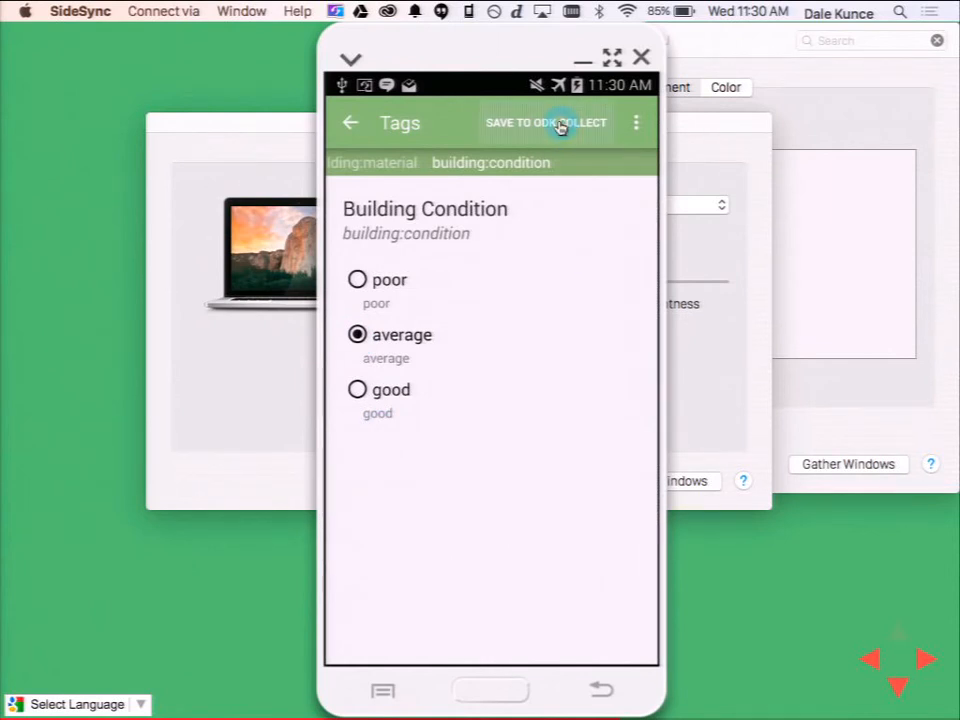
Save the tags to ODK Collect, then save the finalized Harare form and exit.
{"action": "left_click", "coordinate": [546, 122]}
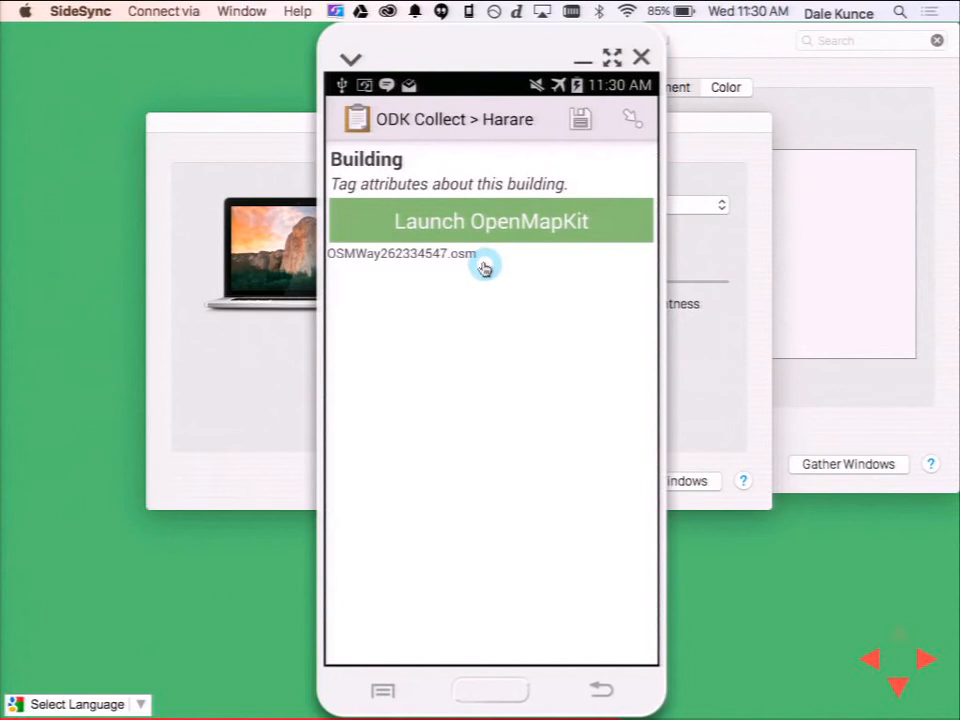
{"action": "mouse_move", "coordinate": [564, 472]}
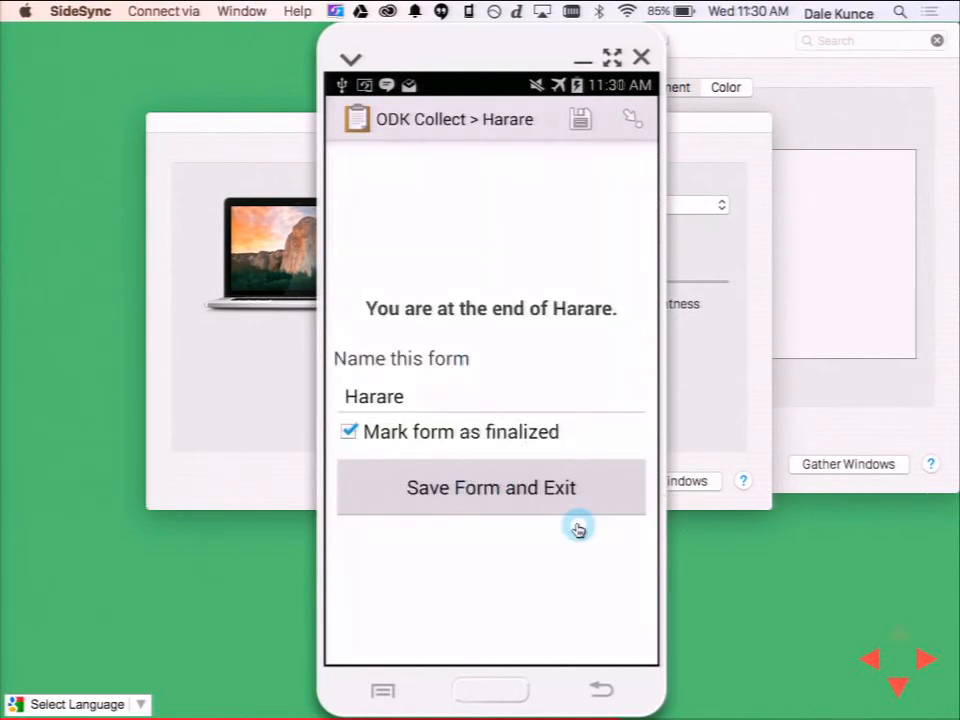
{"action": "left_click", "coordinate": [492, 488]}
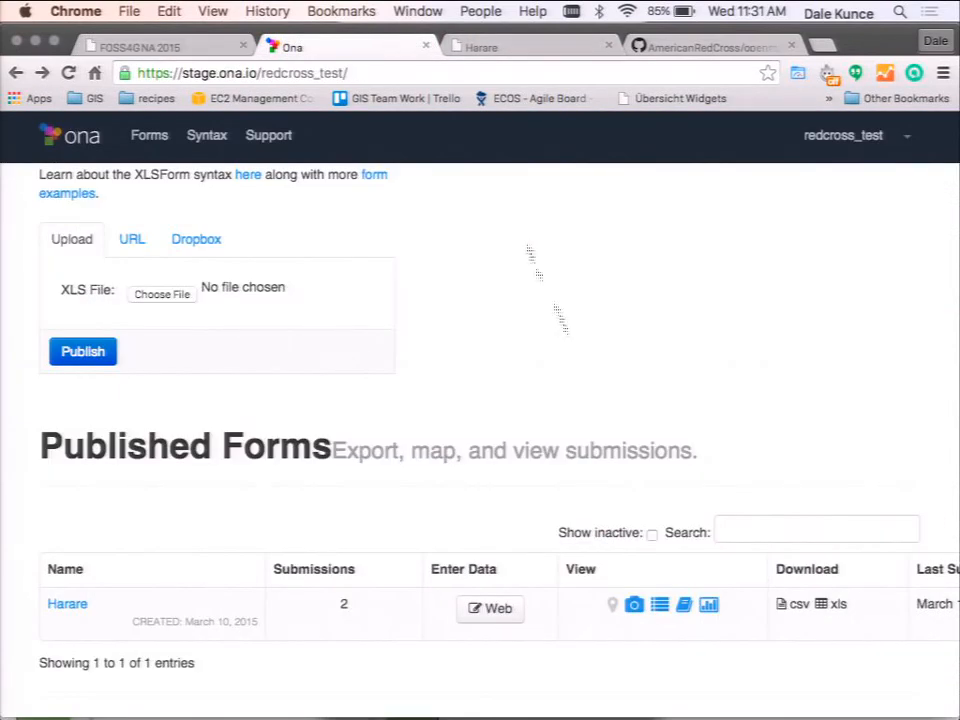
Scroll the Ona forms page down to the Published Forms list.
{"action": "scroll", "scroll_direction": "down", "scroll_amount": 3}
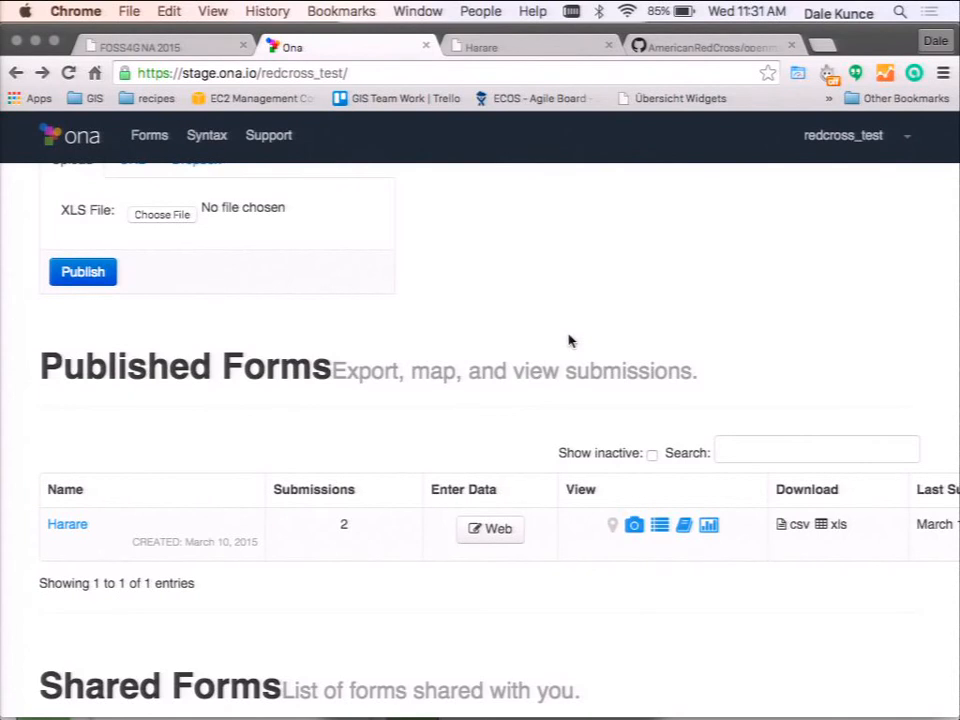
{"action": "mouse_move", "coordinate": [584, 122]}
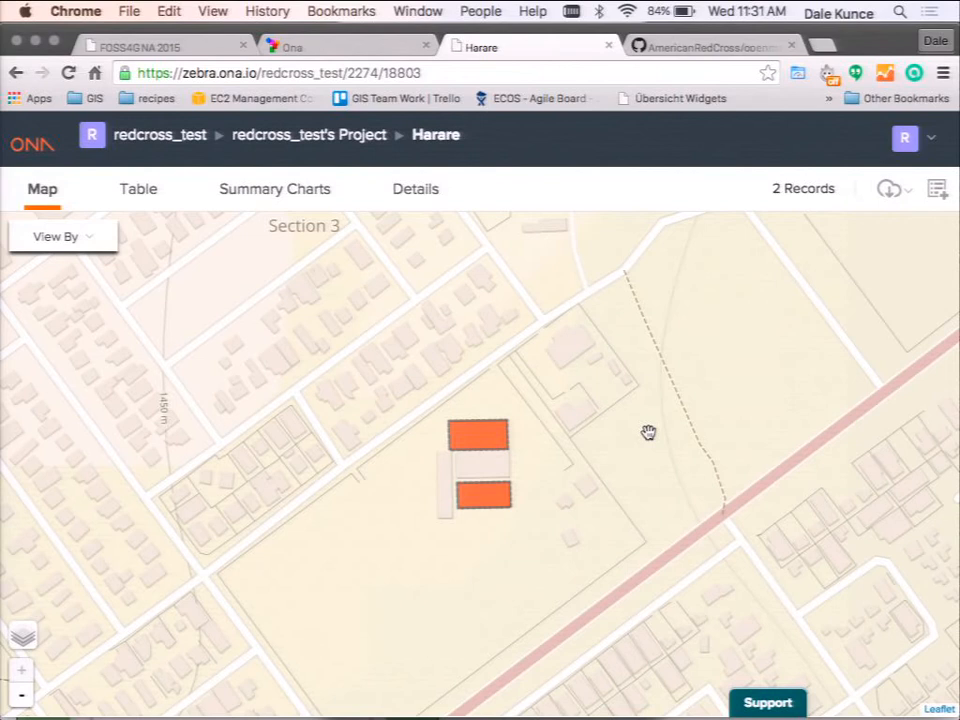
View the tagged building's submission popup and download the data as an OSM file.
{"action": "left_click", "coordinate": [478, 434]}
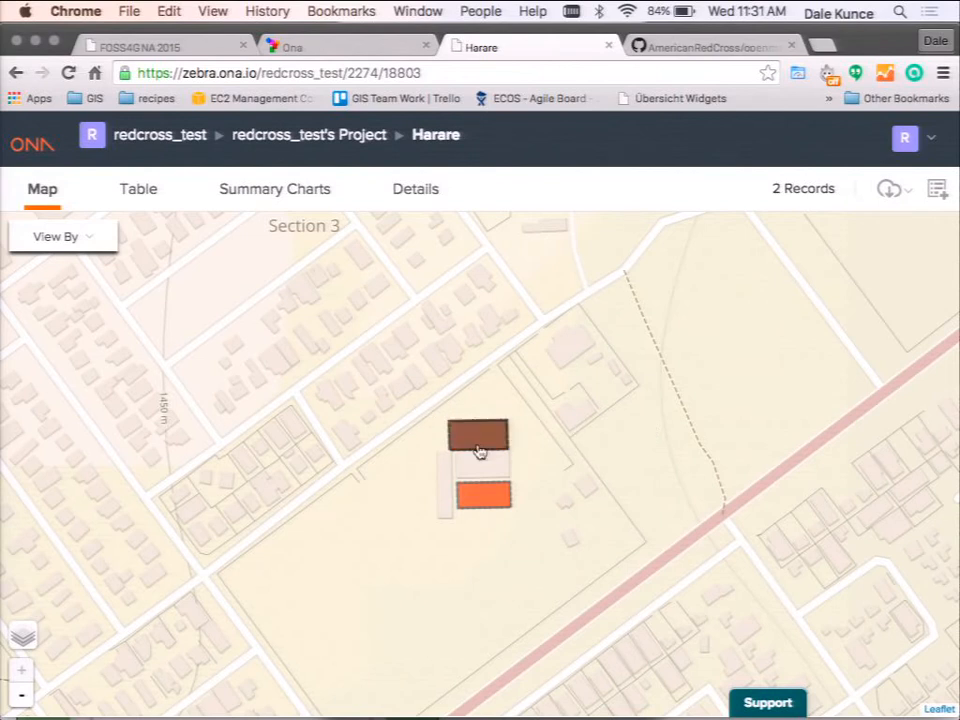
{"action": "left_click", "coordinate": [476, 436]}
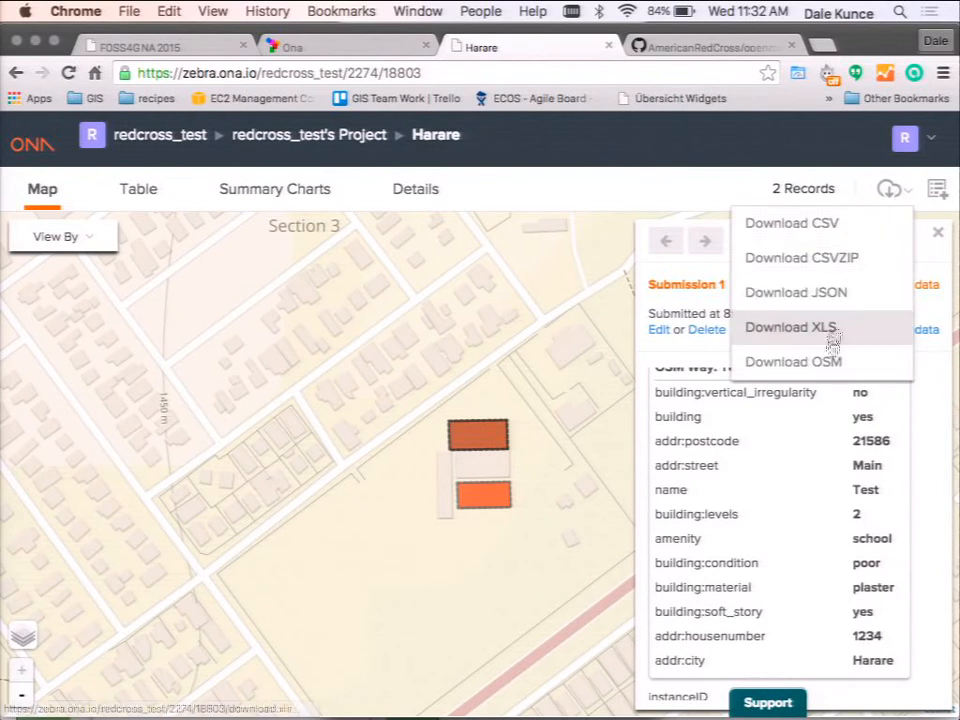
{"action": "left_click", "coordinate": [788, 328]}
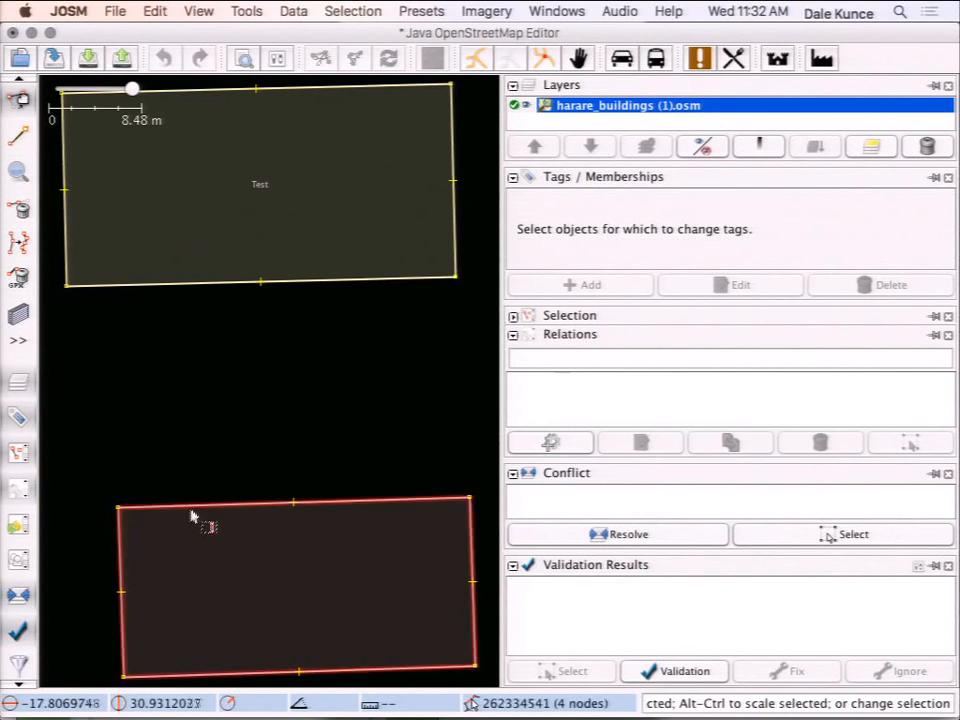
Inspect the lower building's tags in JOSM, then show Ona's download format options.
{"action": "left_click", "coordinate": [296, 590]}
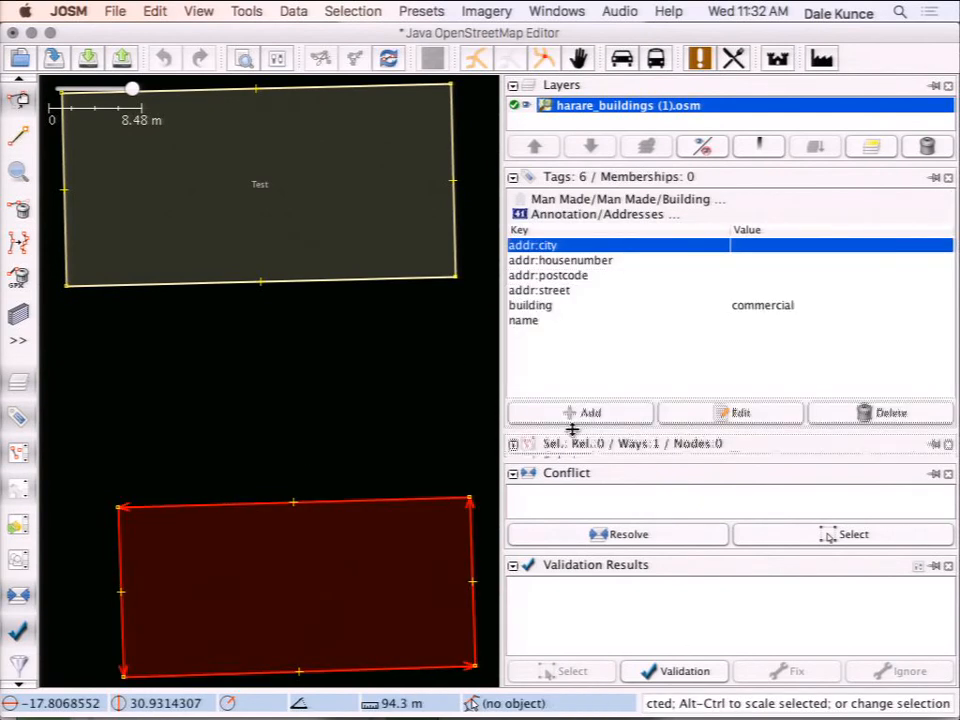
{"action": "left_click", "coordinate": [548, 276]}
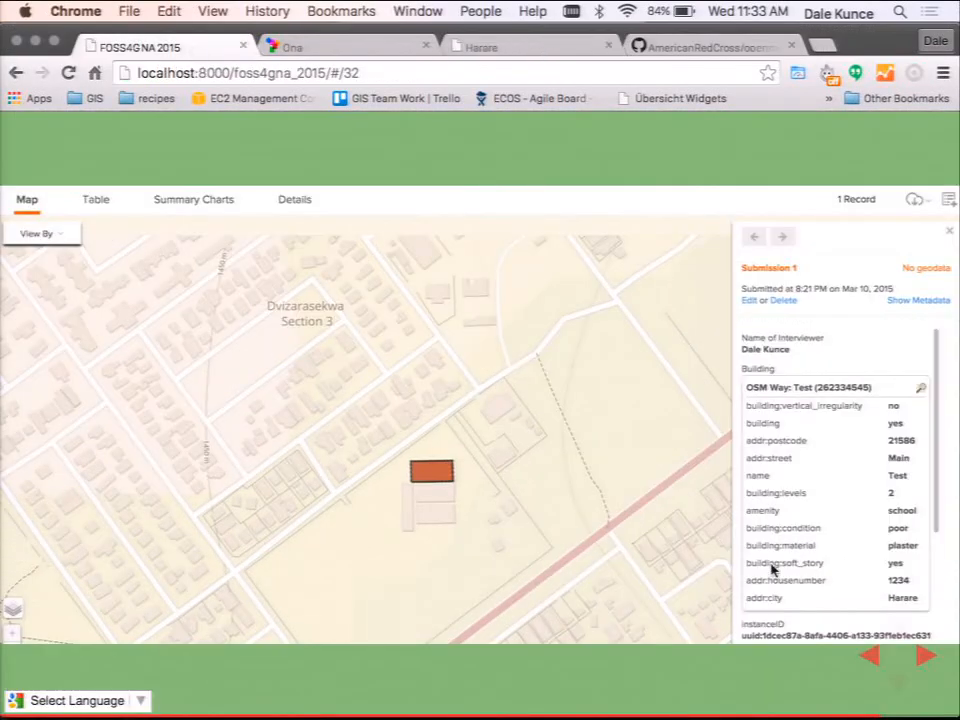
{"action": "left_click", "coordinate": [912, 200]}
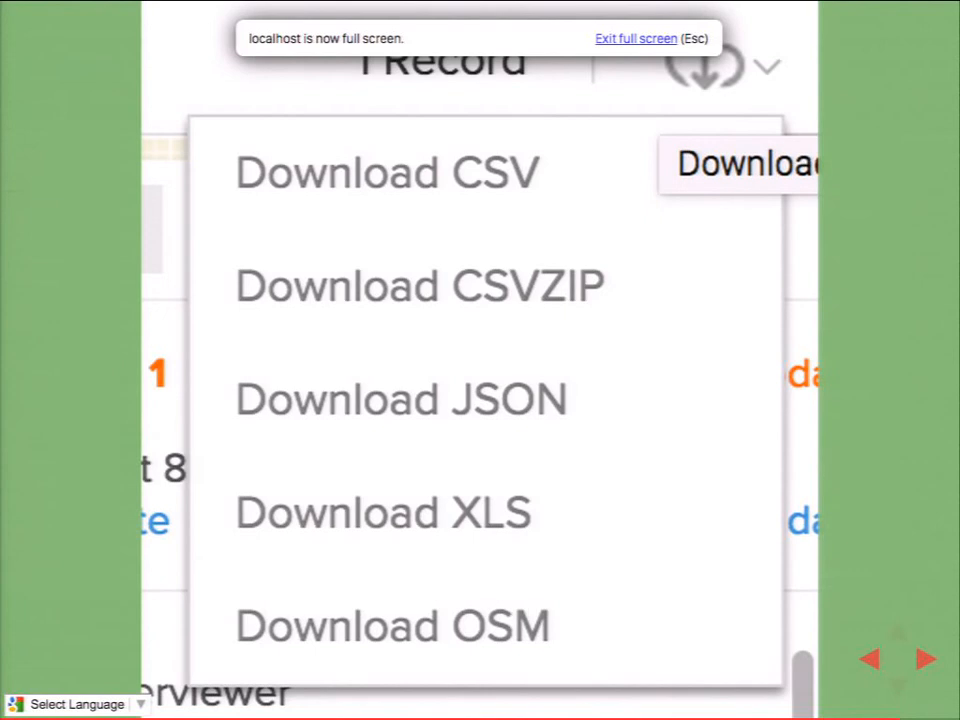